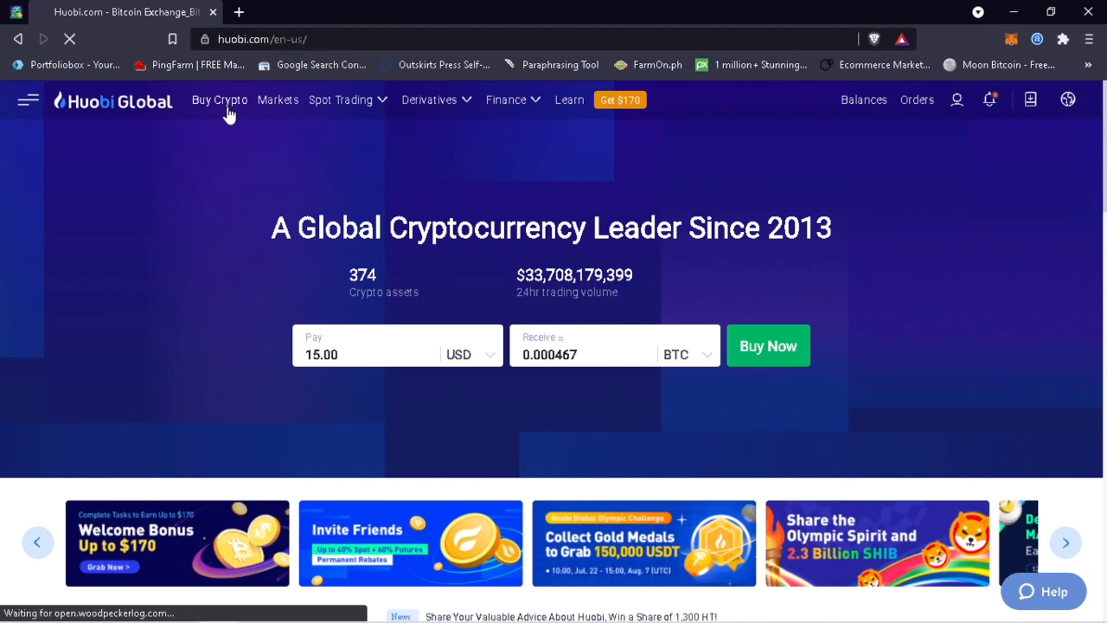
# Step: Go to Buy Crypto's P2P Market for USDT offers and show the Settings options
pyautogui.click(220, 100)
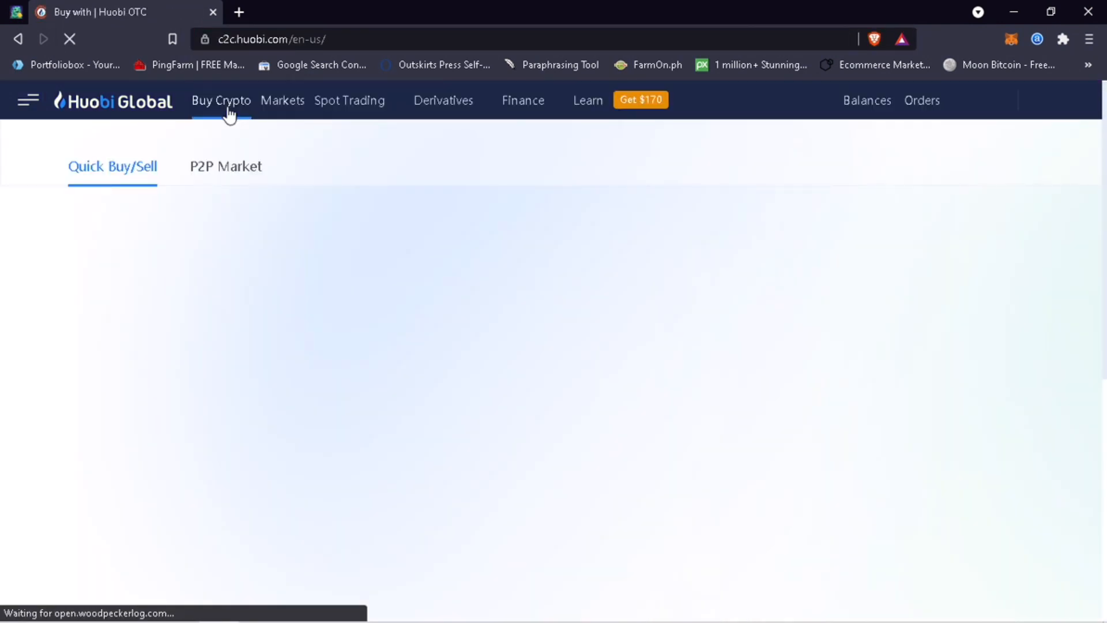
pyautogui.click(221, 101)
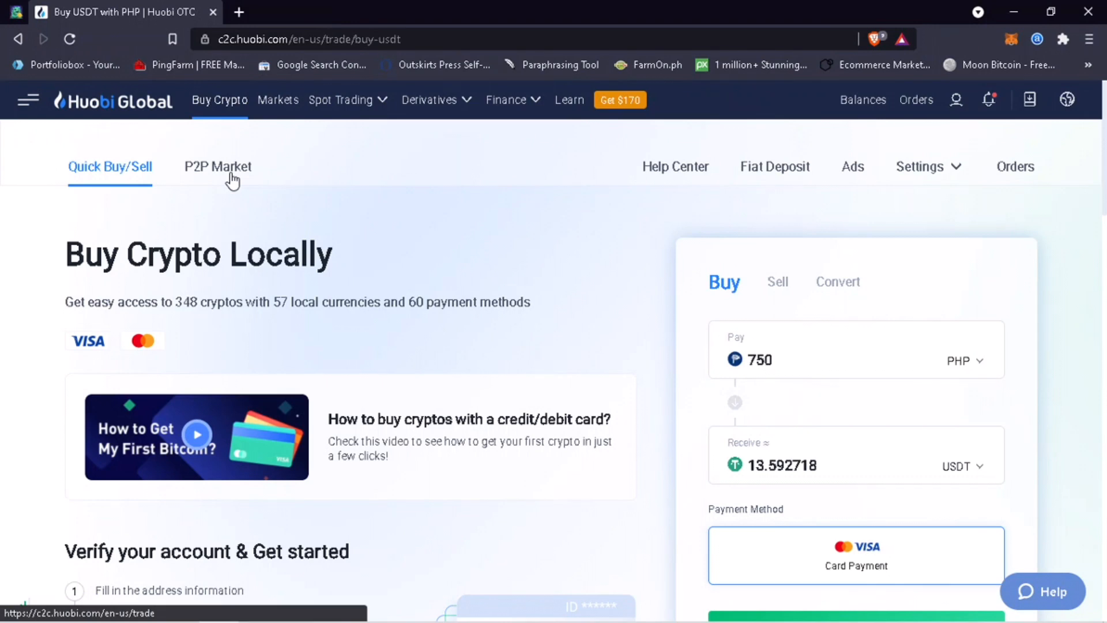
pyautogui.click(217, 166)
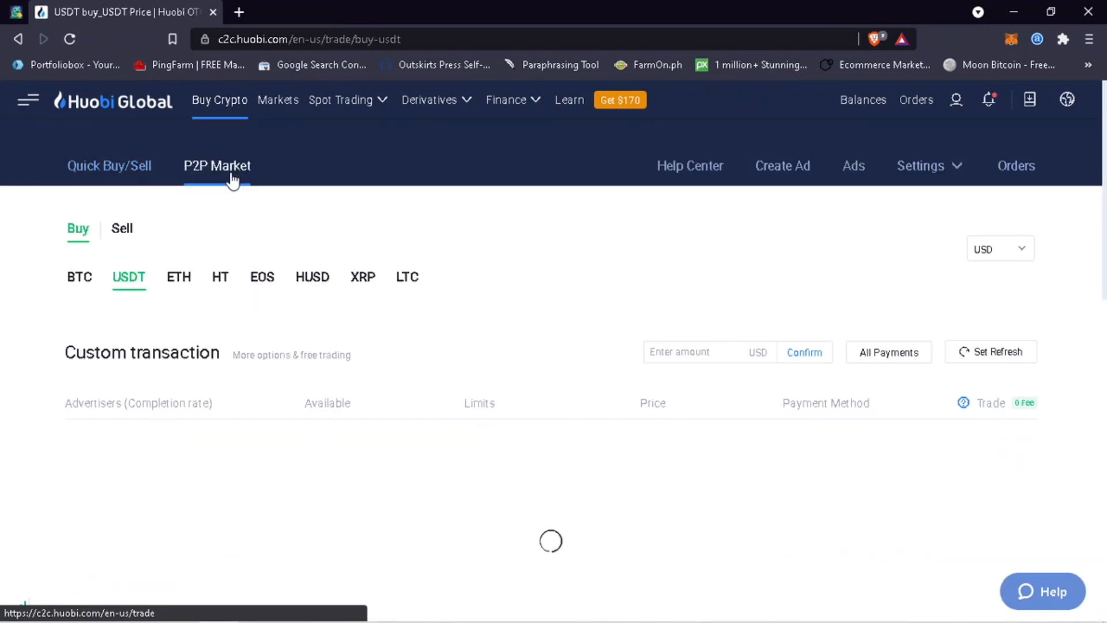
pyautogui.click(928, 166)
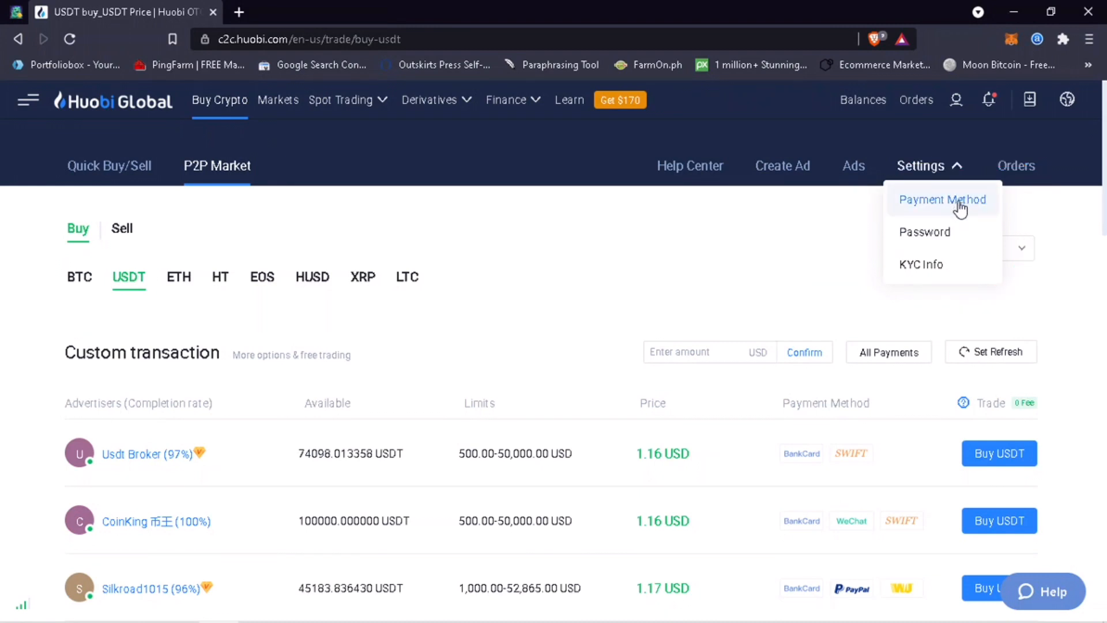
# Step: View payment method settings (PayPal, GCash) and highlight the own-account security notice
pyautogui.click(941, 198)
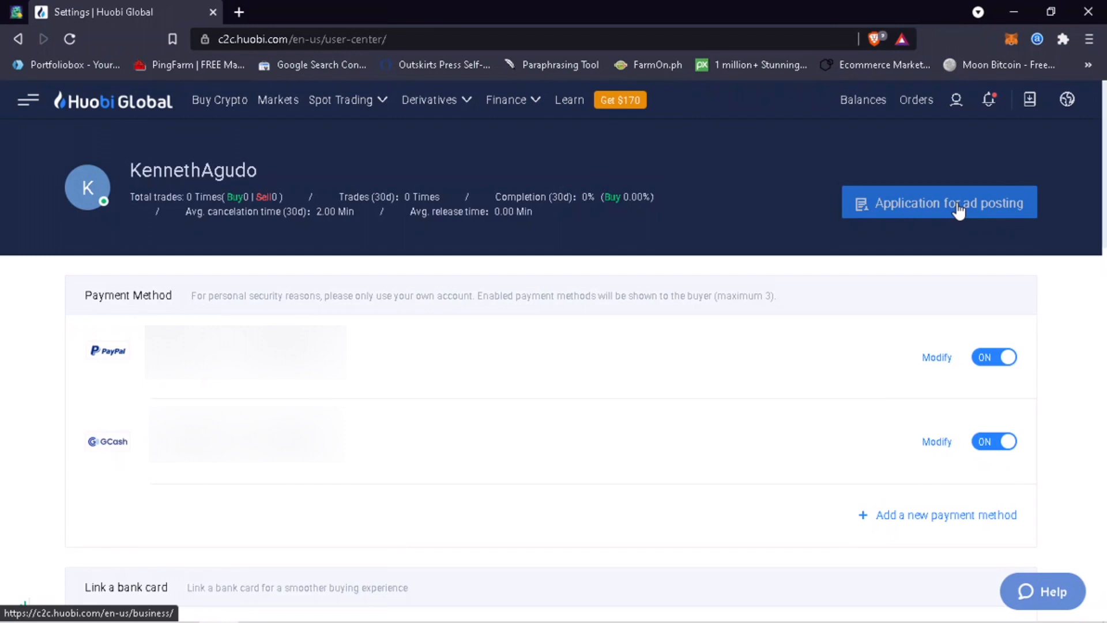
pyautogui.moveTo(195, 301)
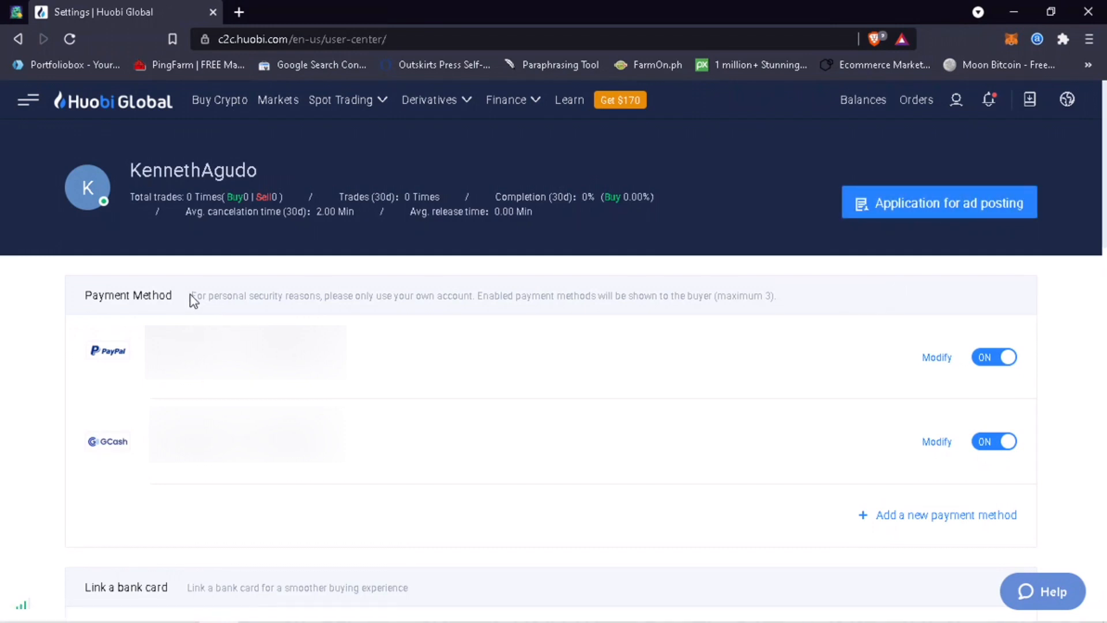
pyautogui.moveTo(191, 295); pyautogui.dragTo(535, 295)
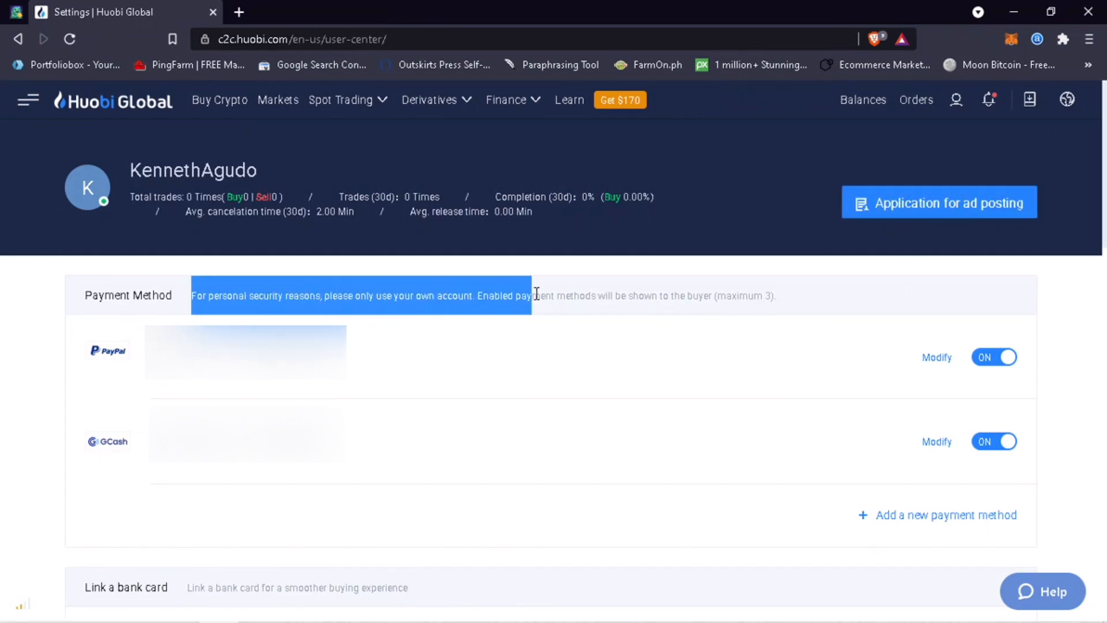
pyautogui.moveTo(534, 296); pyautogui.dragTo(774, 295)
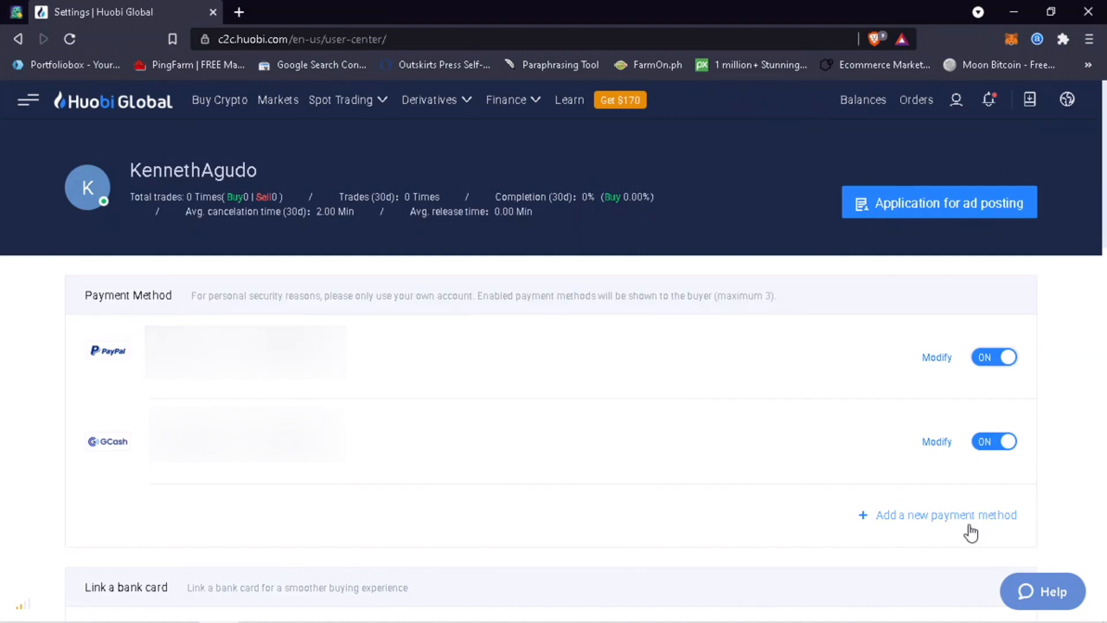
# Step: Add a Bank Card payment method with the beneficiary name filled in and confirm
pyautogui.click(944, 514)
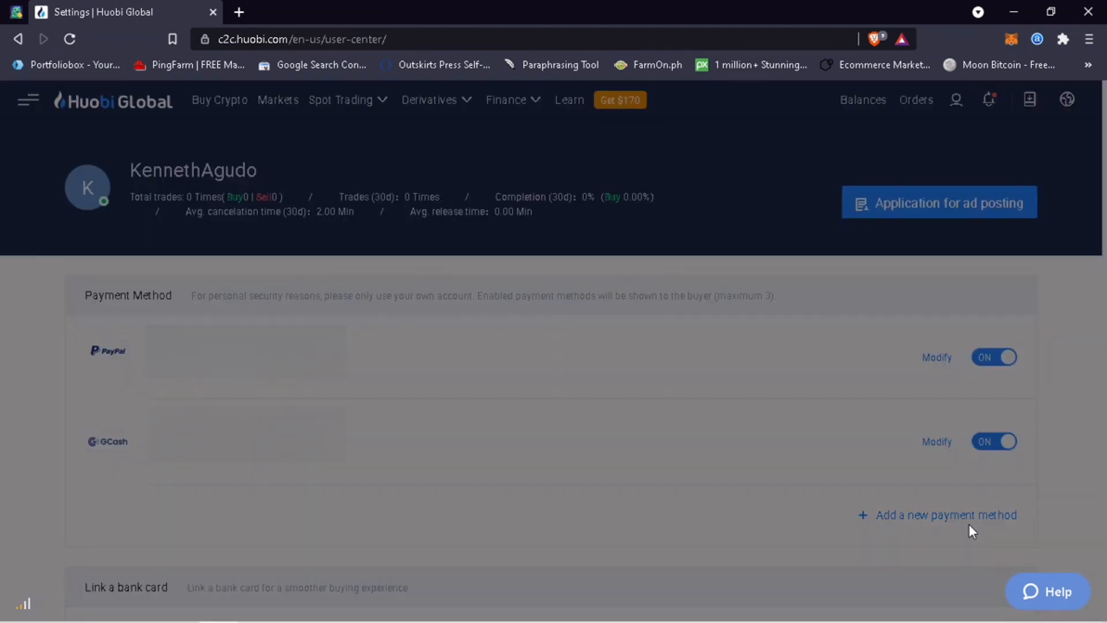
pyautogui.click(945, 515)
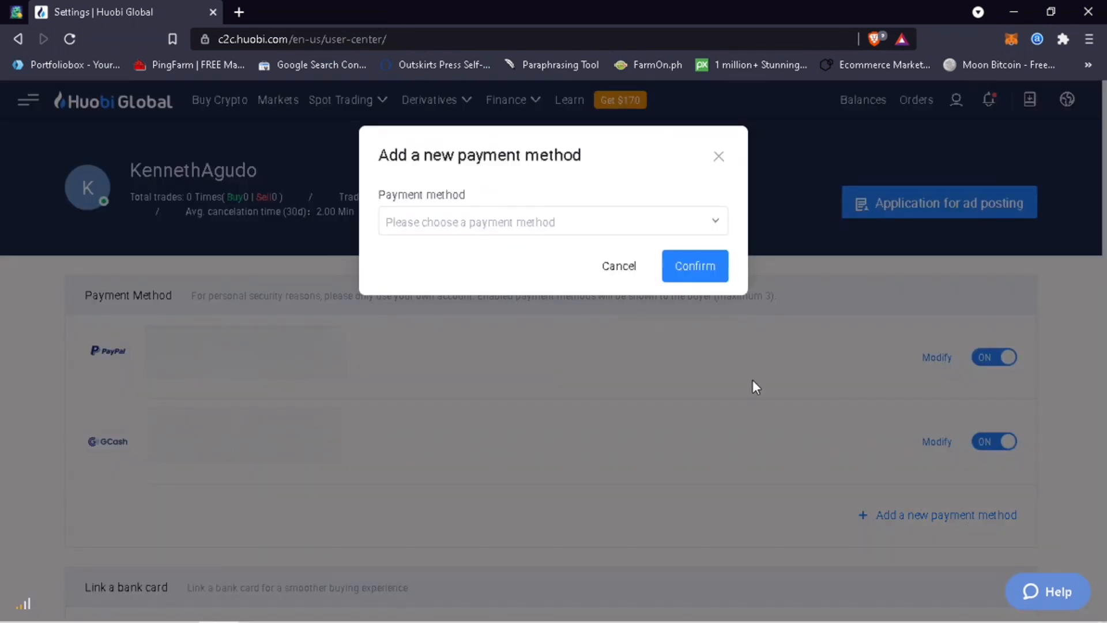
pyautogui.click(553, 221)
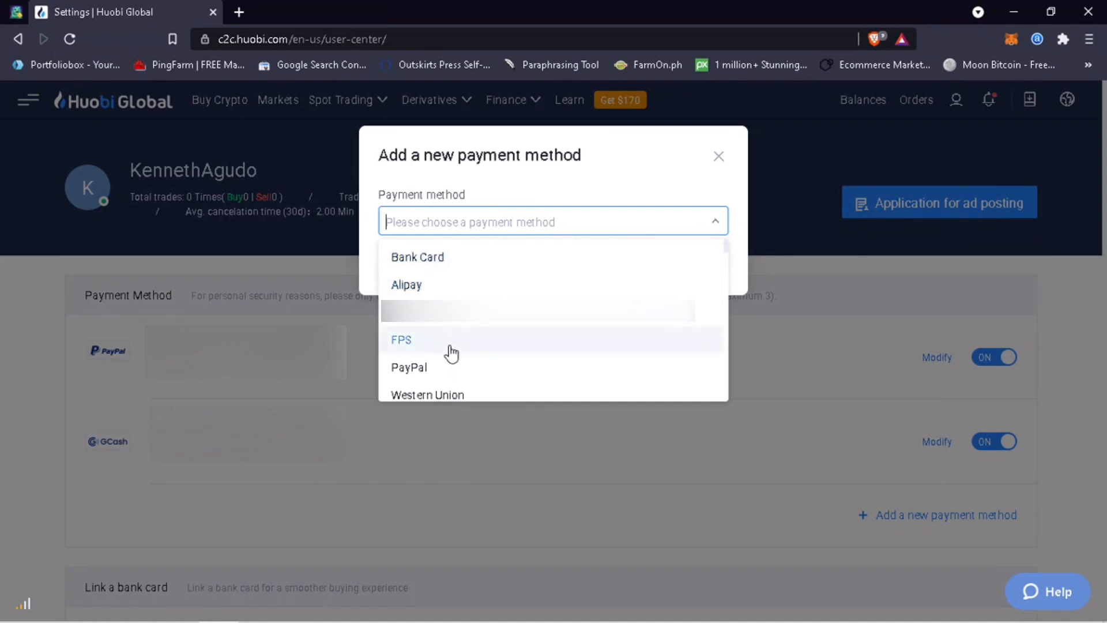
pyautogui.click(418, 257)
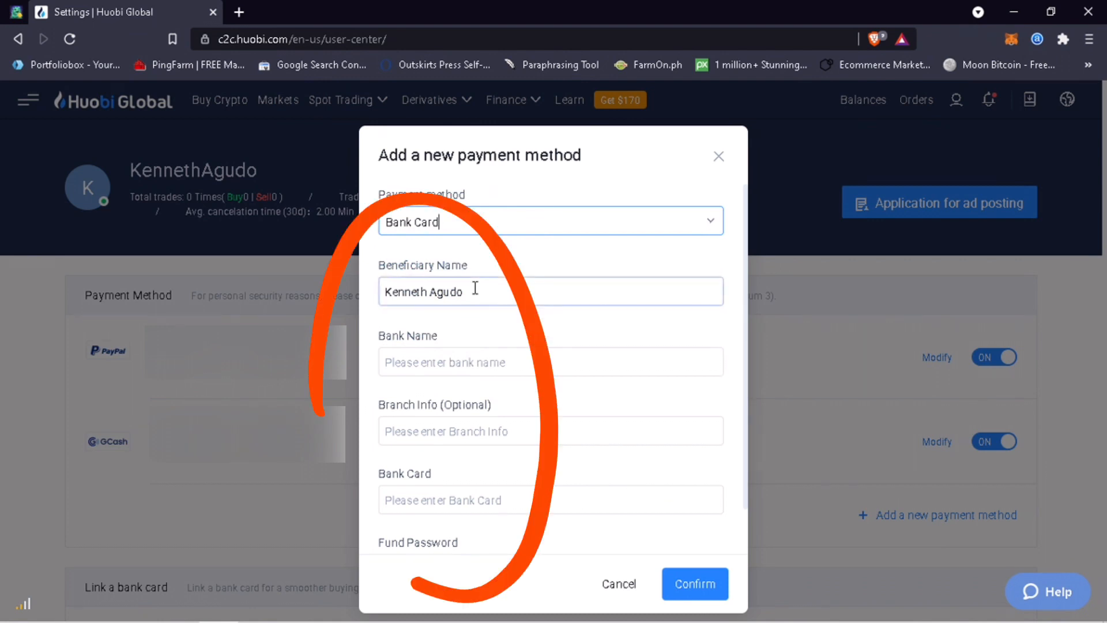
pyautogui.click(550, 362)
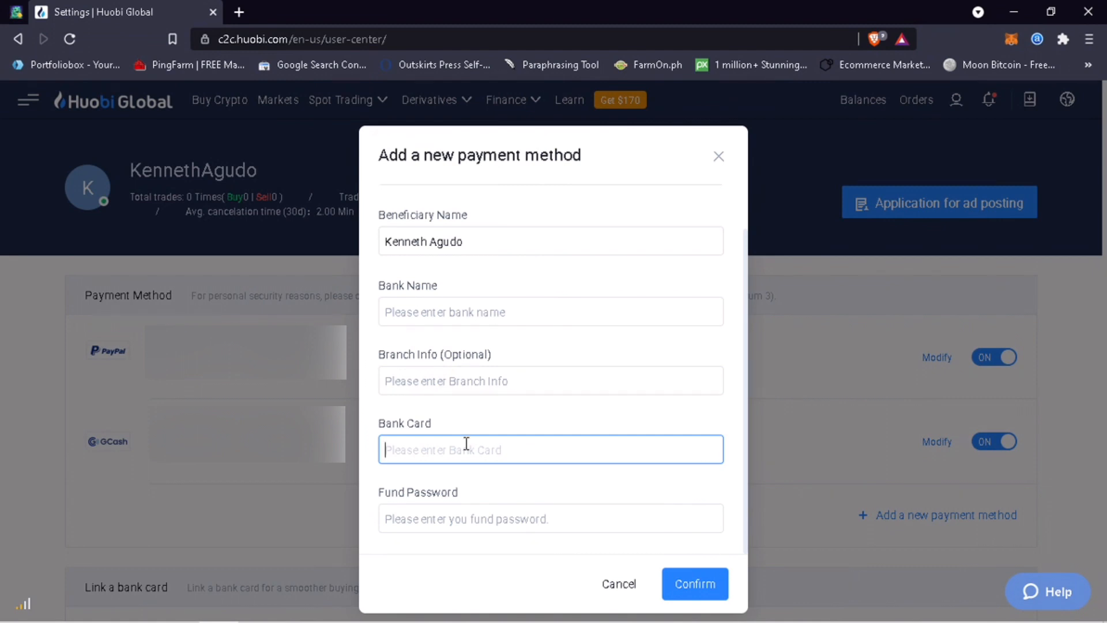
pyautogui.click(550, 517)
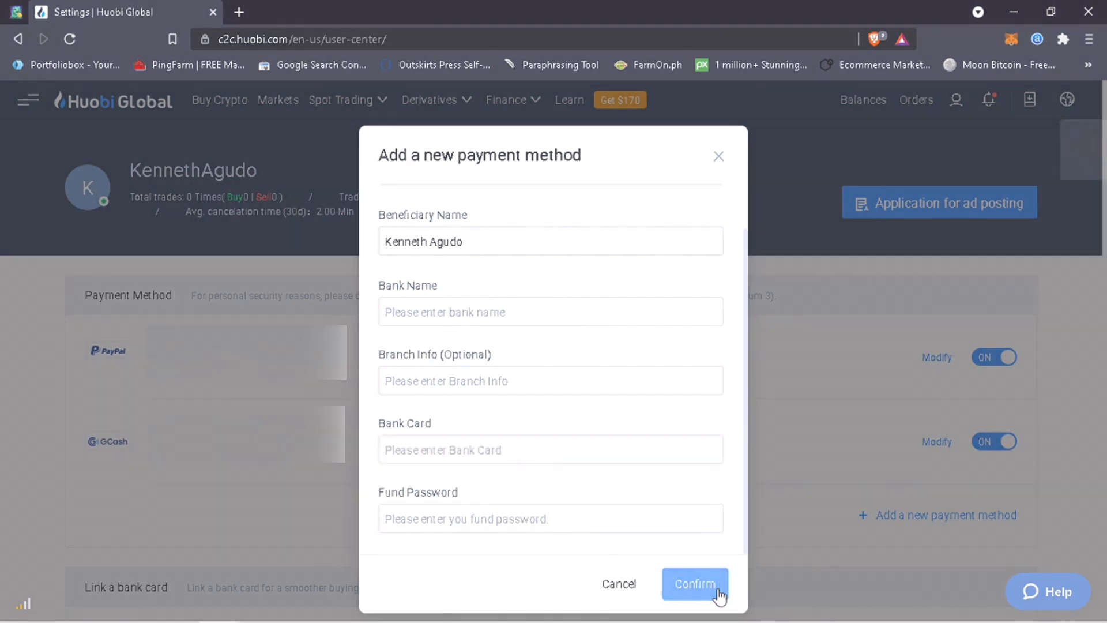
pyautogui.click(694, 583)
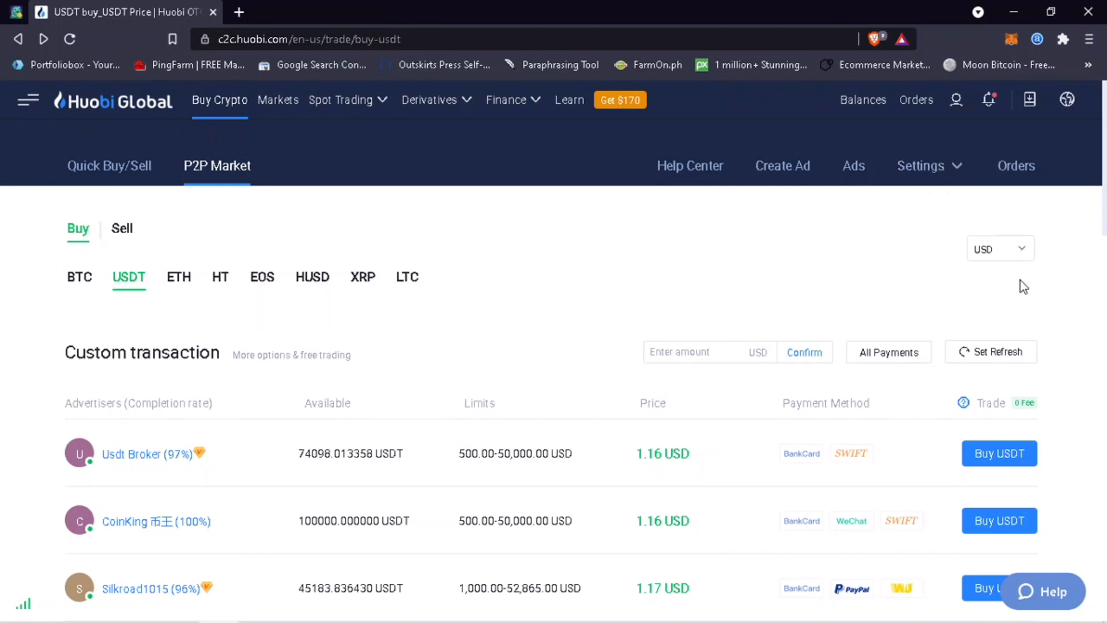
# Step: Browse BTC and ETH buy listings, then filter USDT buy offers by Bank Card
pyautogui.click(1000, 248)
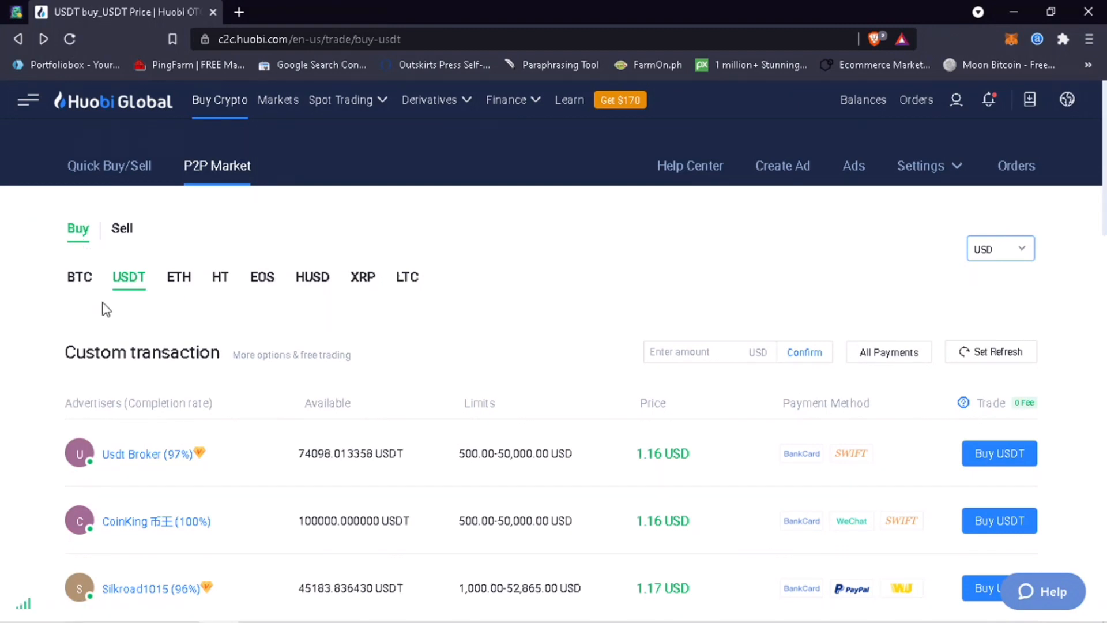
pyautogui.click(79, 276)
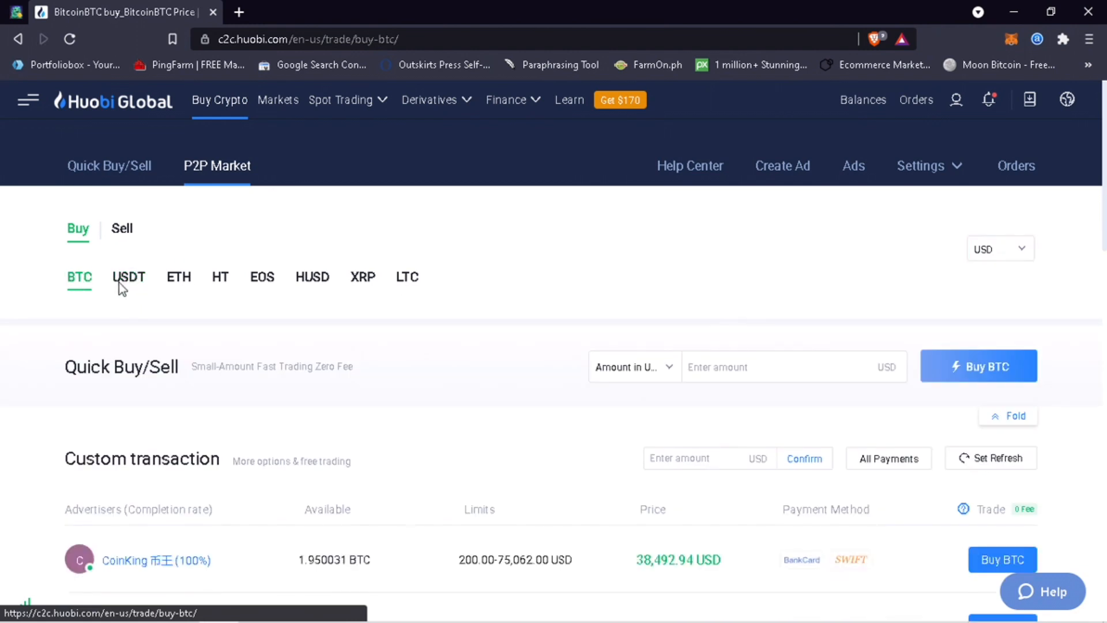
pyautogui.click(128, 277)
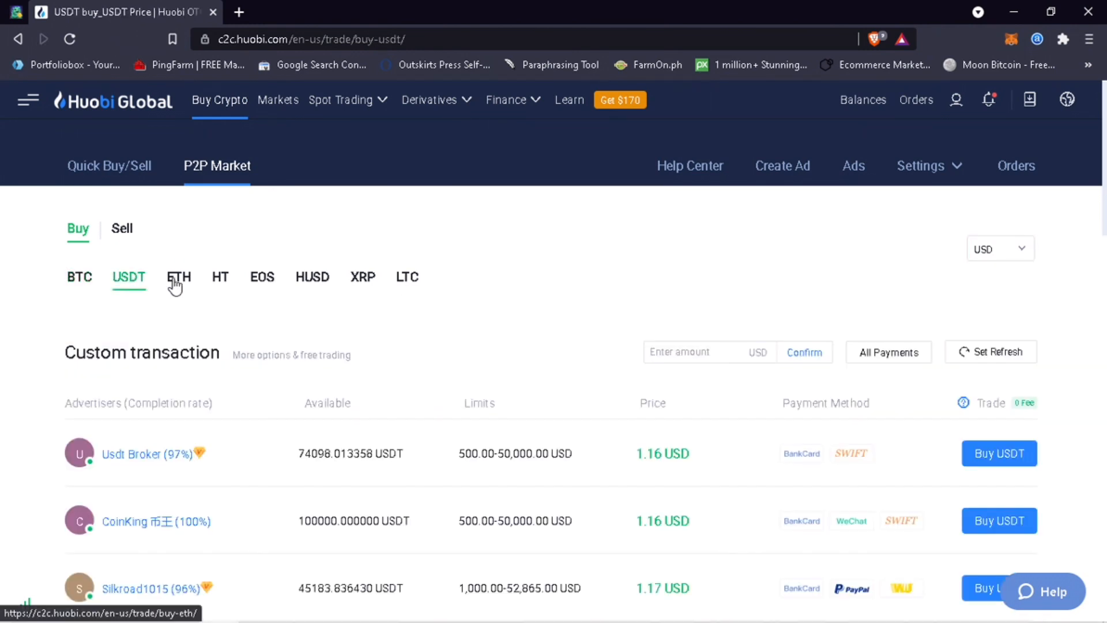
pyautogui.click(179, 277)
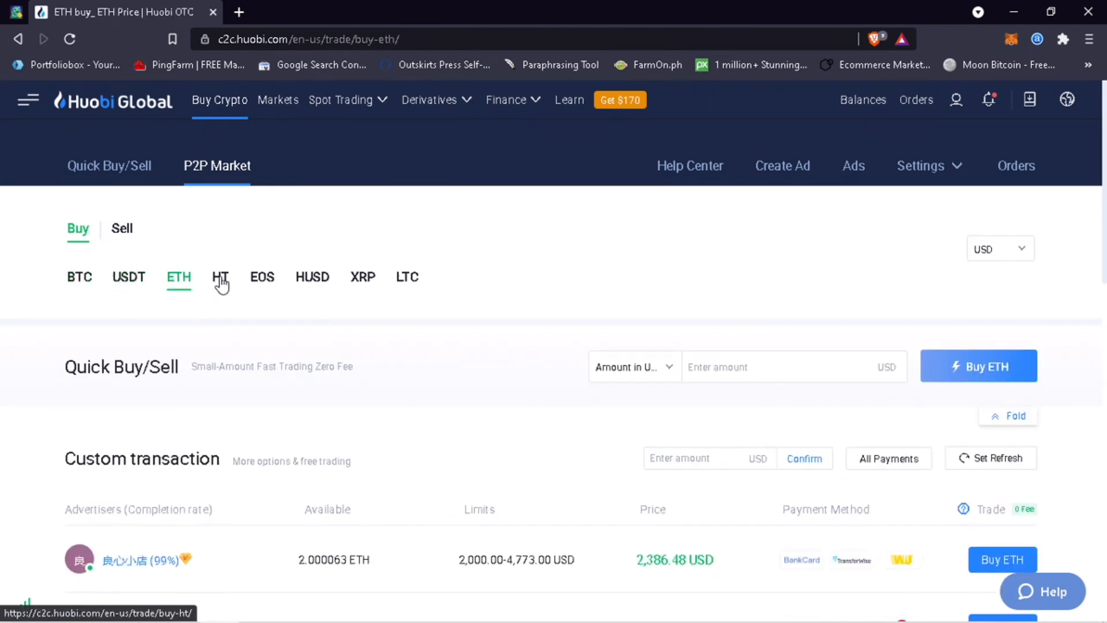
pyautogui.click(128, 276)
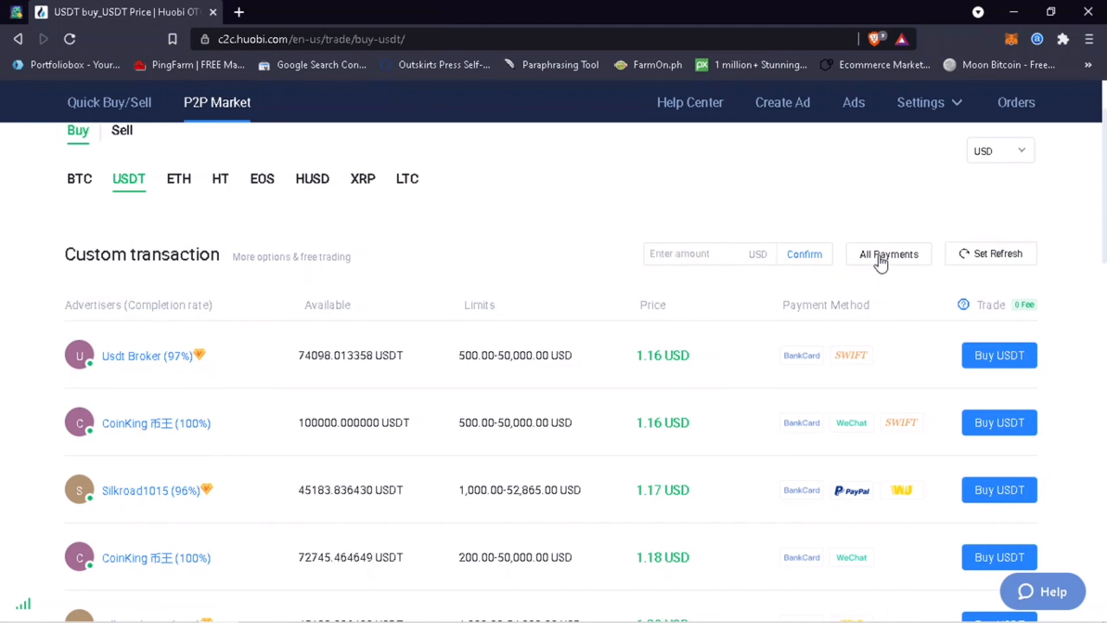
pyautogui.click(888, 254)
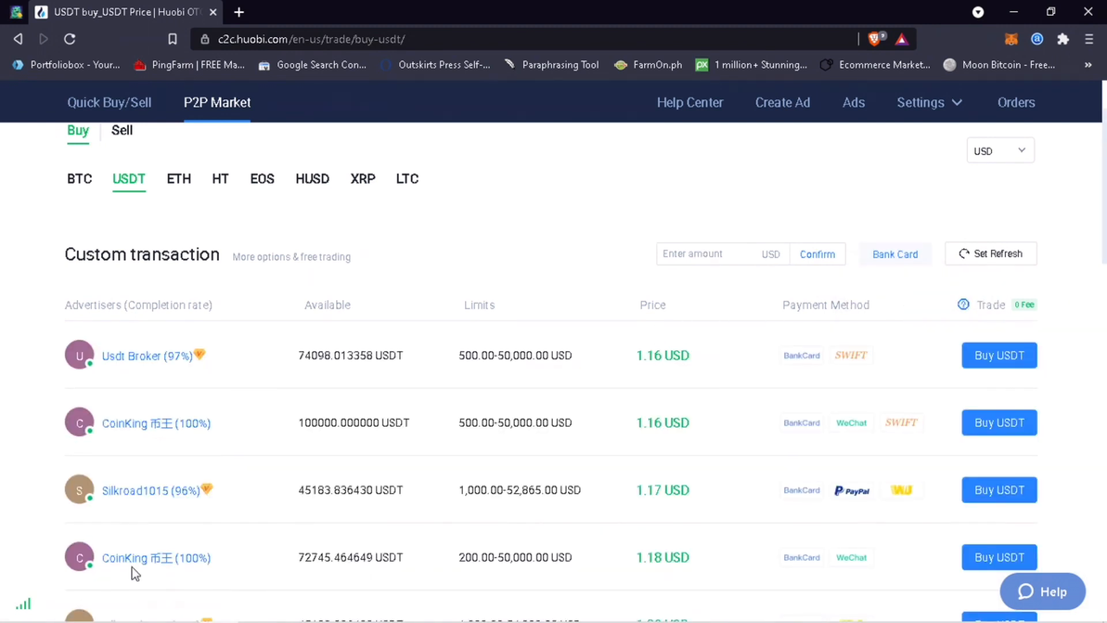
pyautogui.moveTo(106, 324)
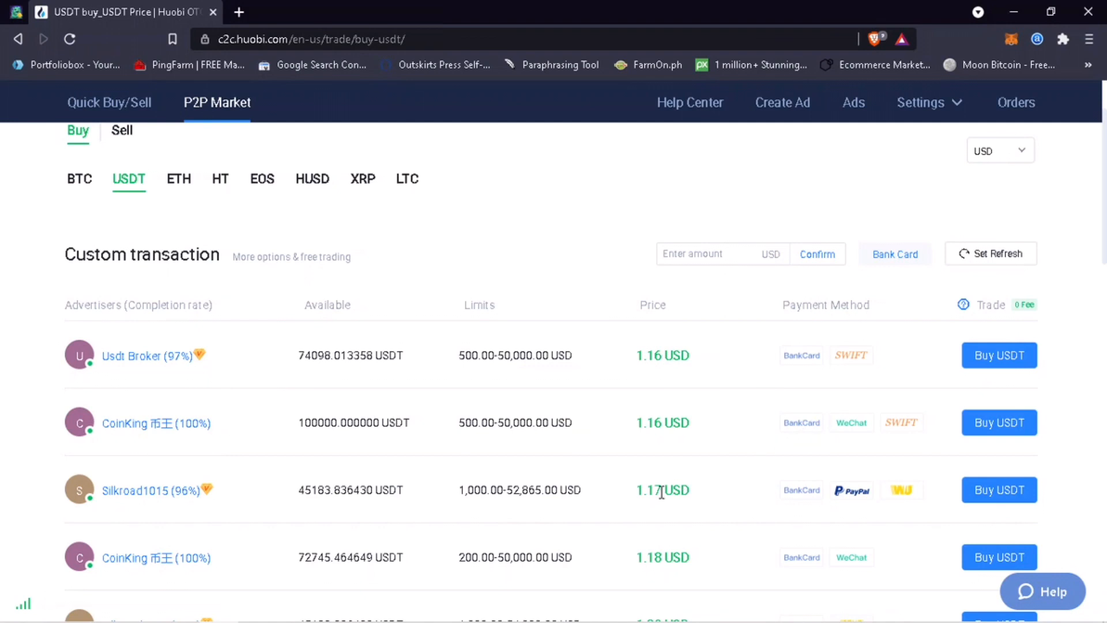
# Step: Order 200 USDT for 236 USD from the CoinKing advert at 1.18 USD
pyautogui.scroll(-3)
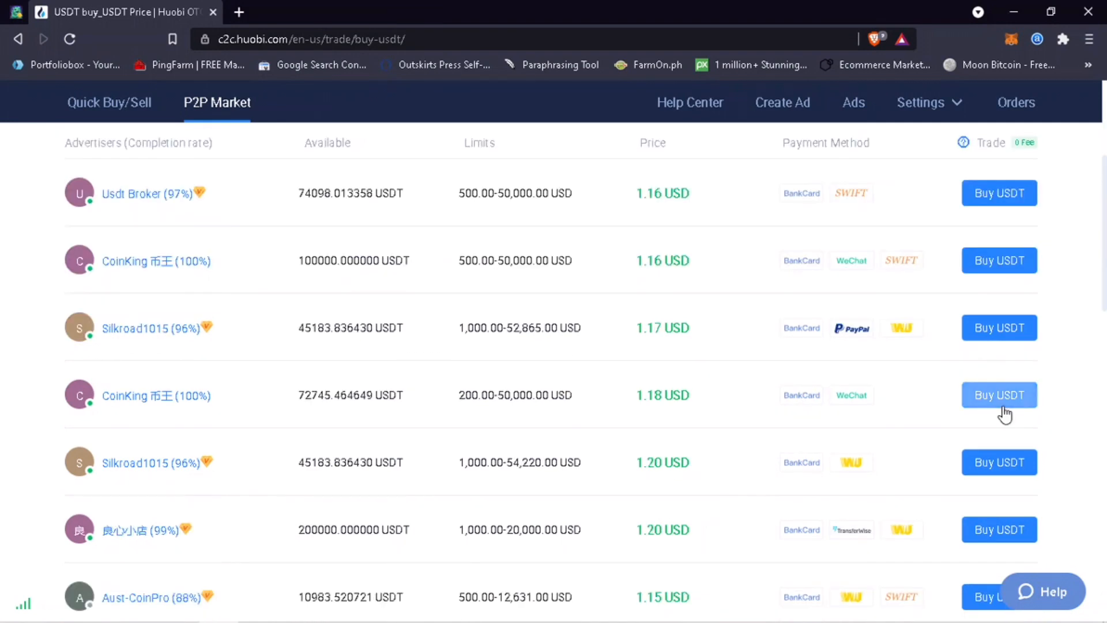
pyautogui.click(997, 394)
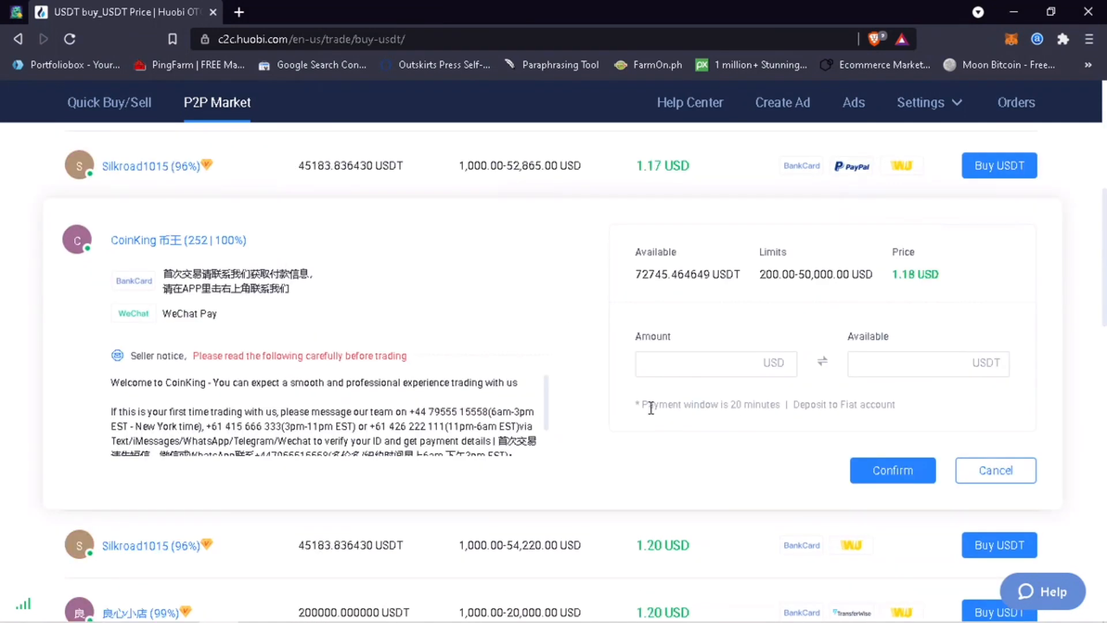
pyautogui.moveTo(523, 403)
pyautogui.write('2')
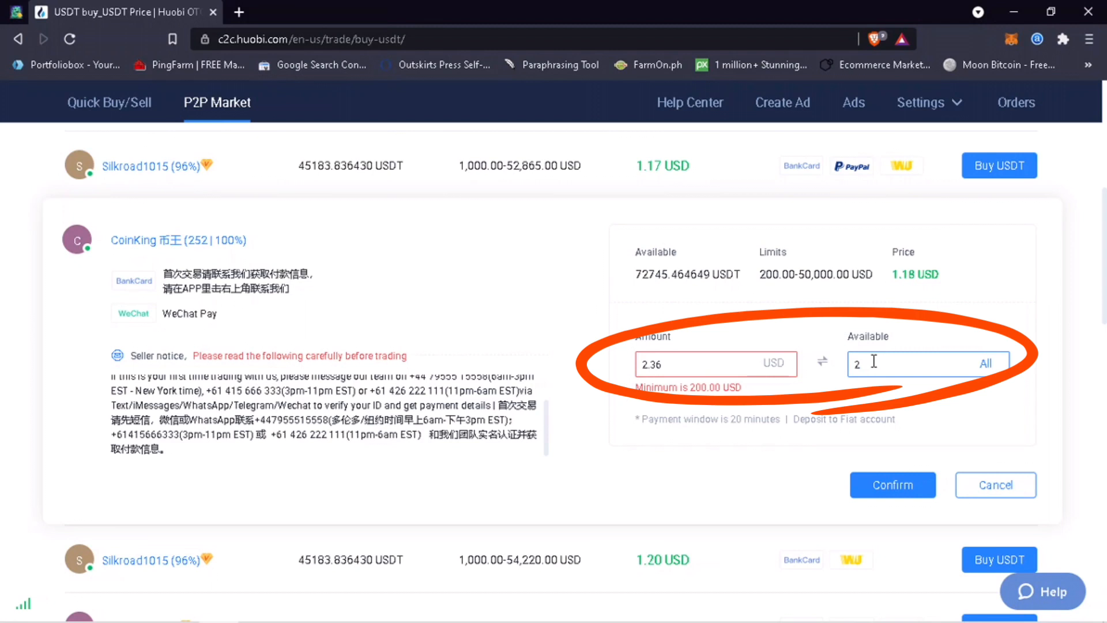
pyautogui.write('00')
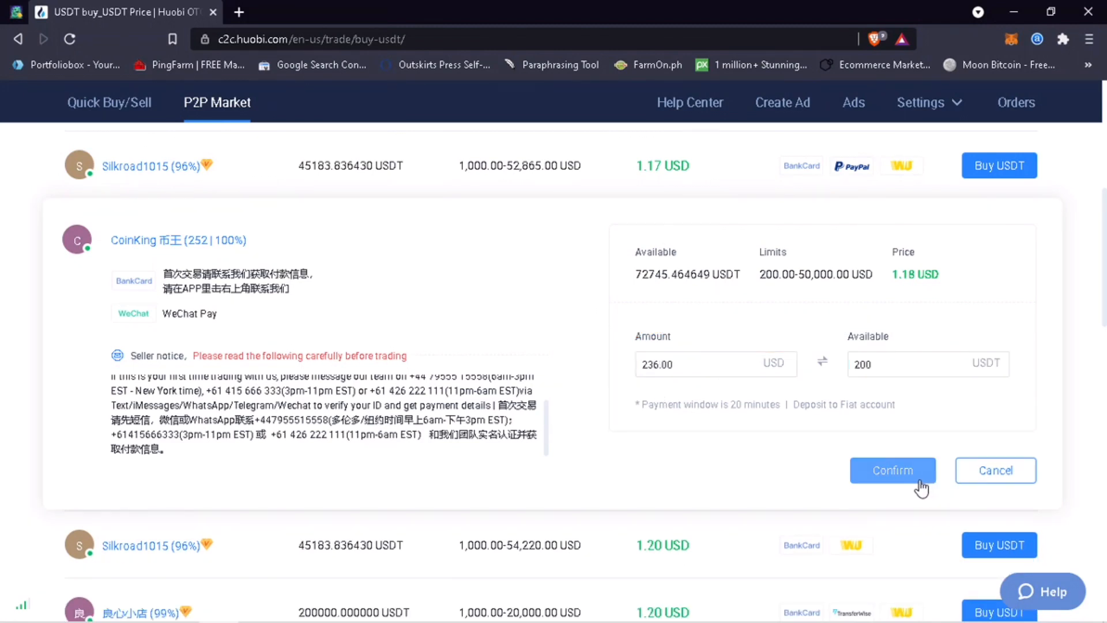
pyautogui.click(893, 470)
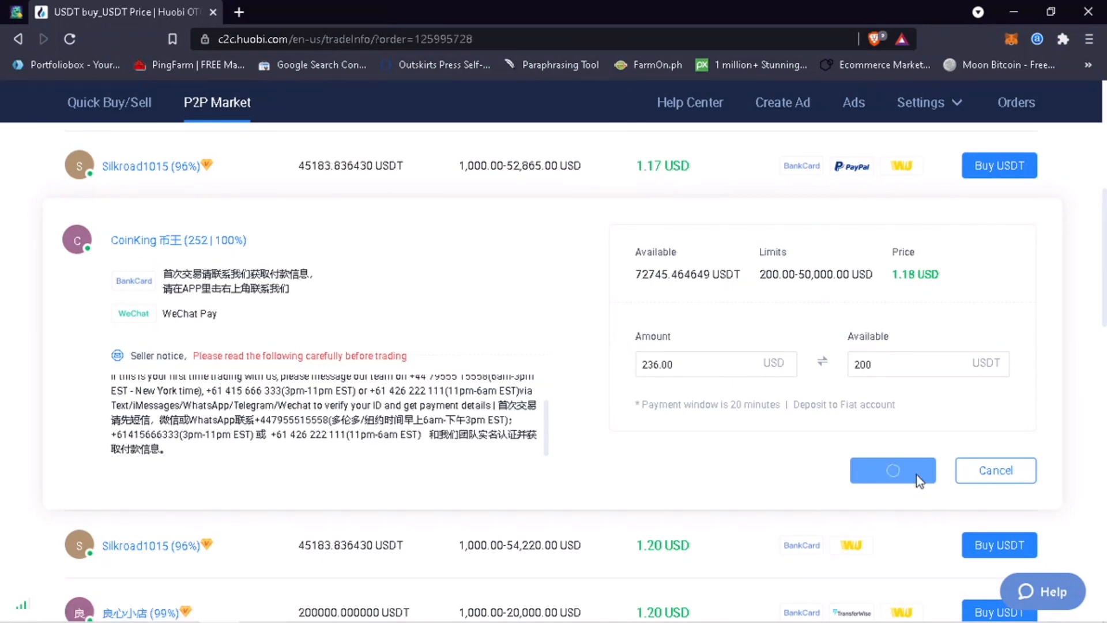
# Step: Dismiss the order-created reminder on the 200 USDT order's payment page
pyautogui.click(892, 470)
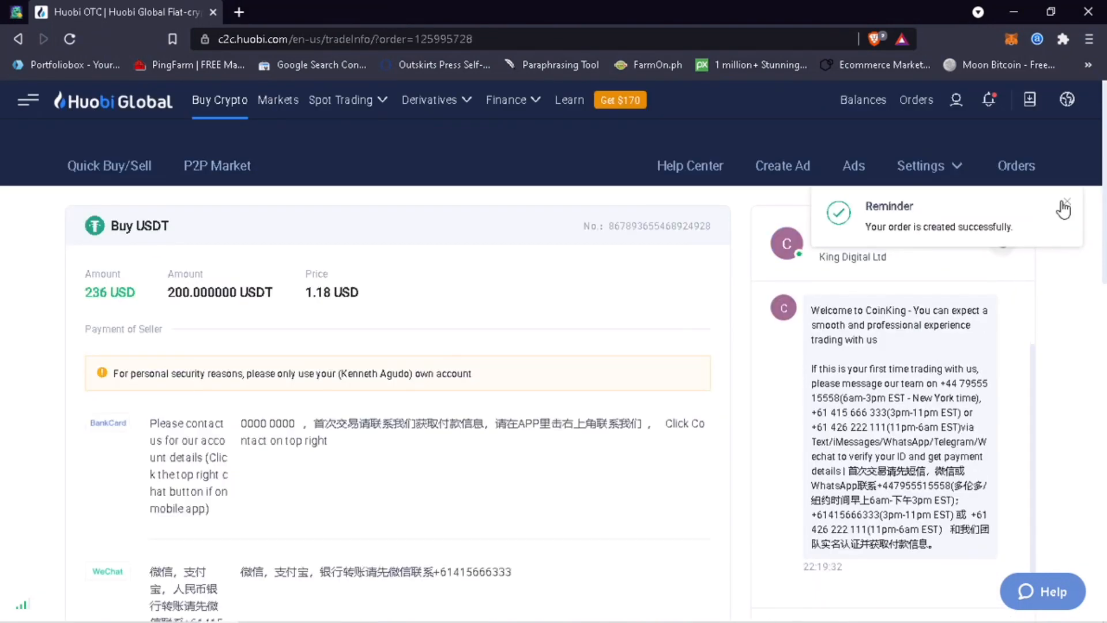
pyautogui.click(1066, 203)
pyautogui.write('I want to buy usdt')
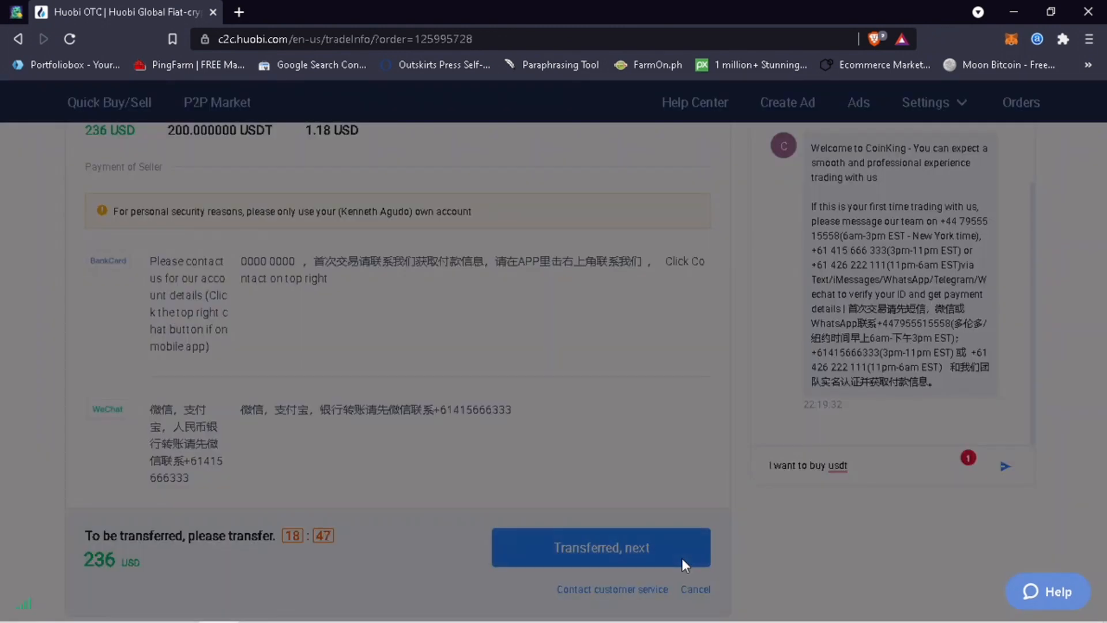
# Step: Back out of marking the order paid via BankCard and request cancelling it
pyautogui.click(600, 547)
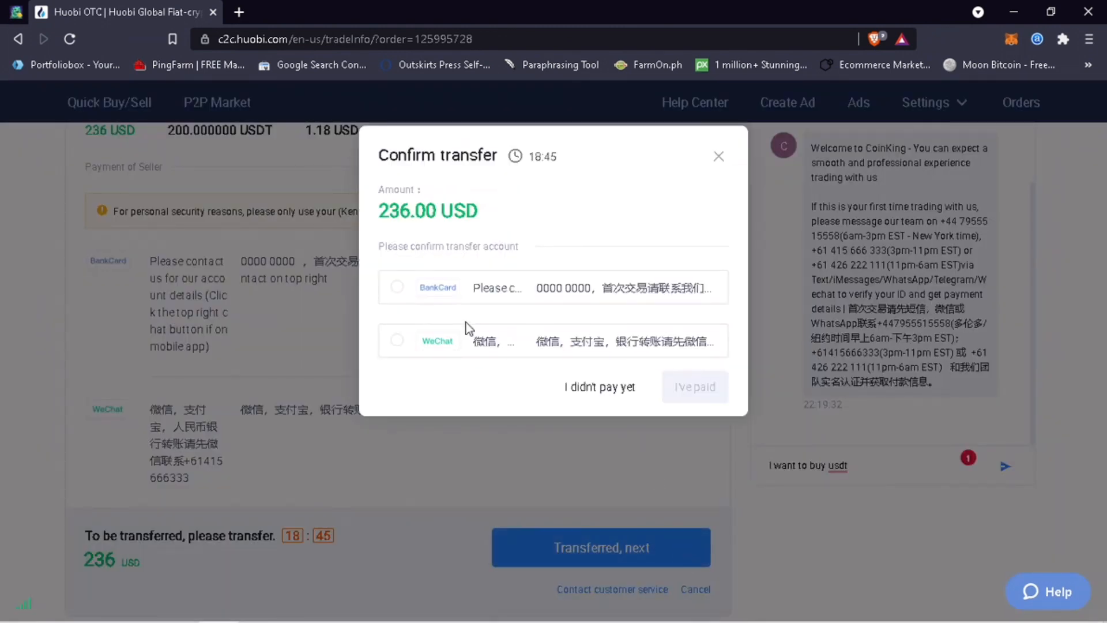
pyautogui.click(397, 286)
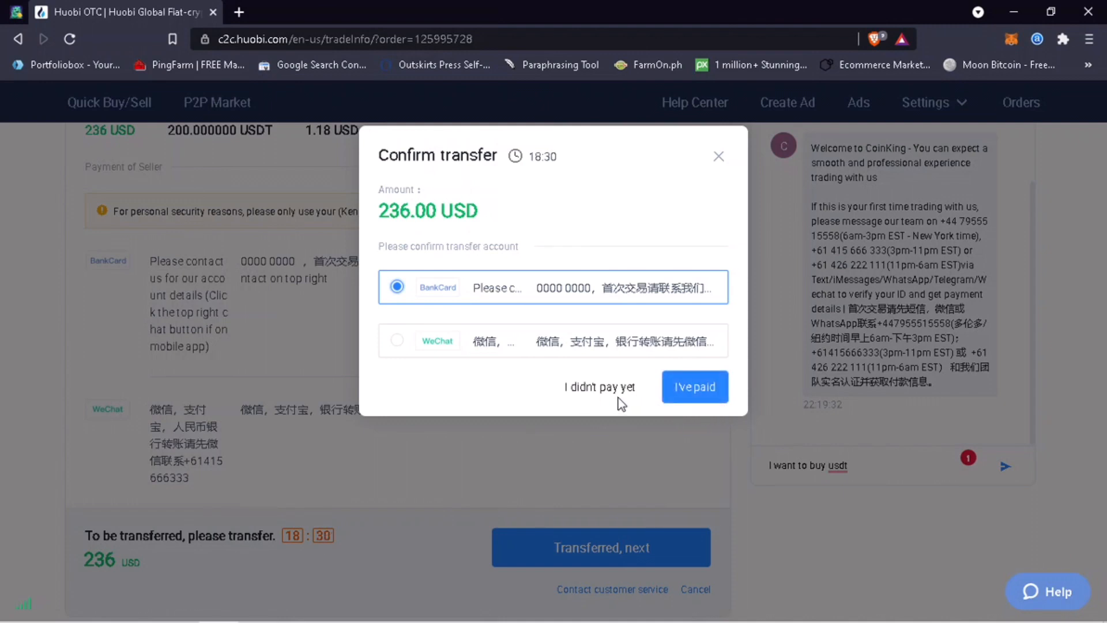
pyautogui.click(600, 387)
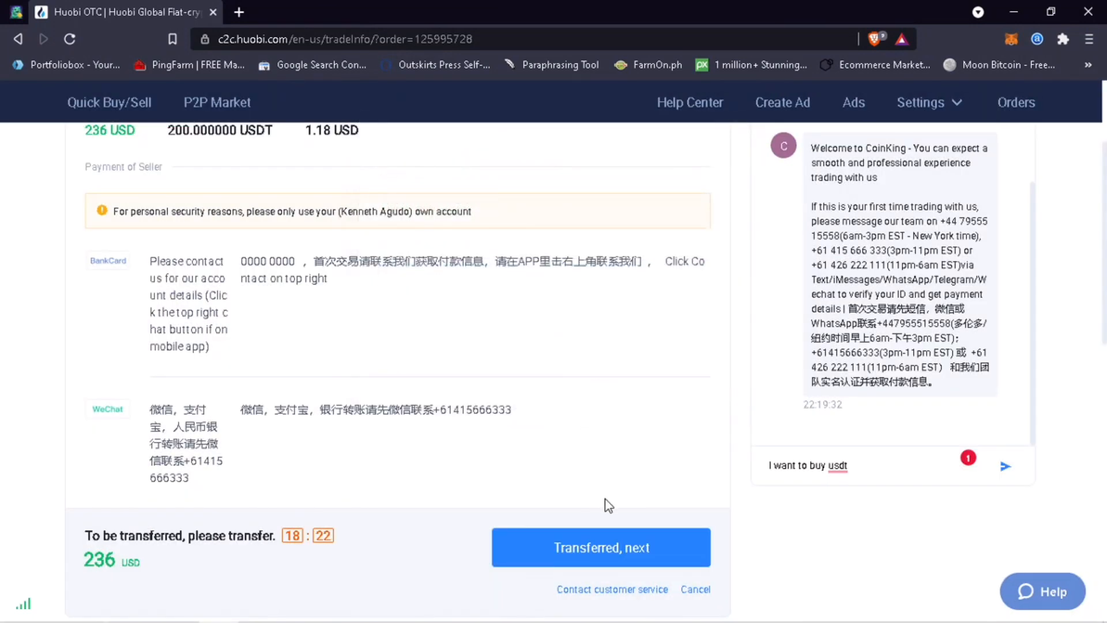
pyautogui.click(695, 589)
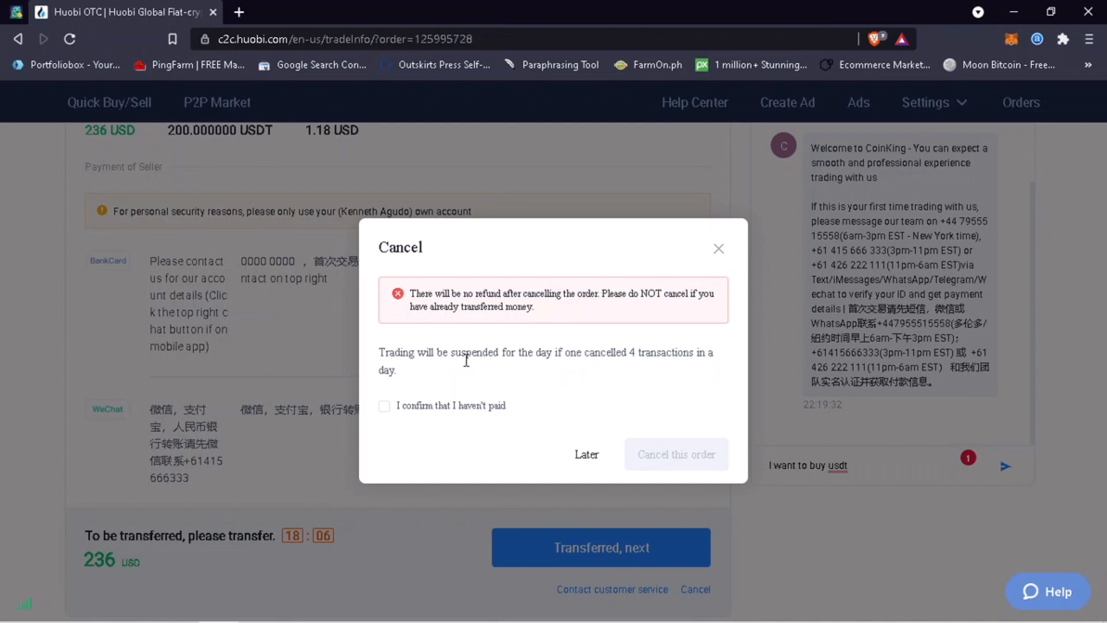
# Step: Confirm no payment was made and cancel the 200 USDT order
pyautogui.click(385, 405)
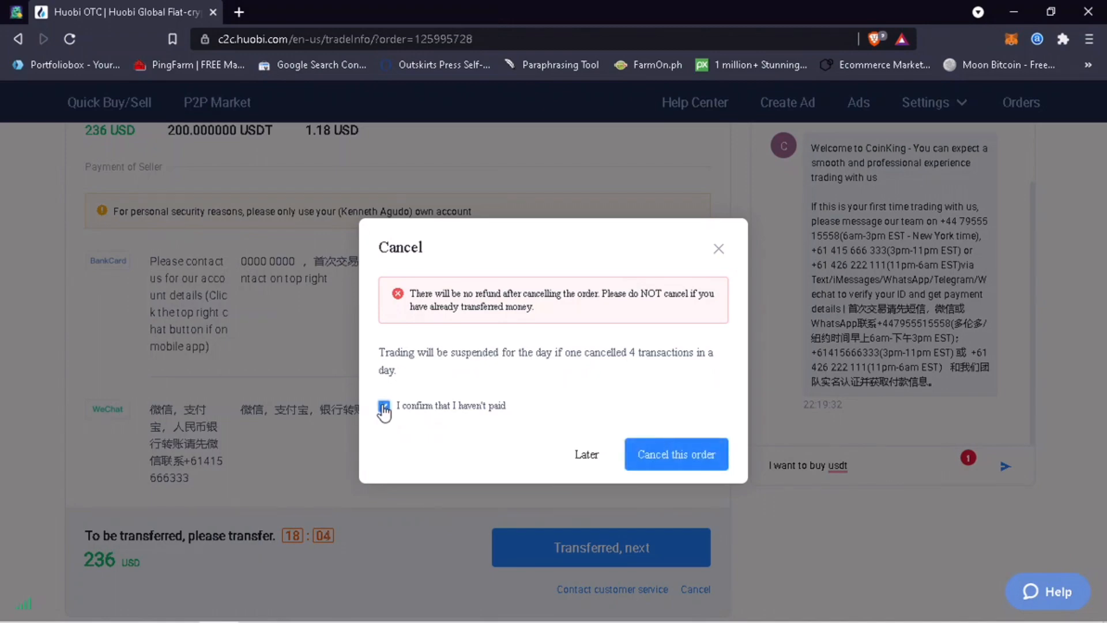
pyautogui.click(675, 454)
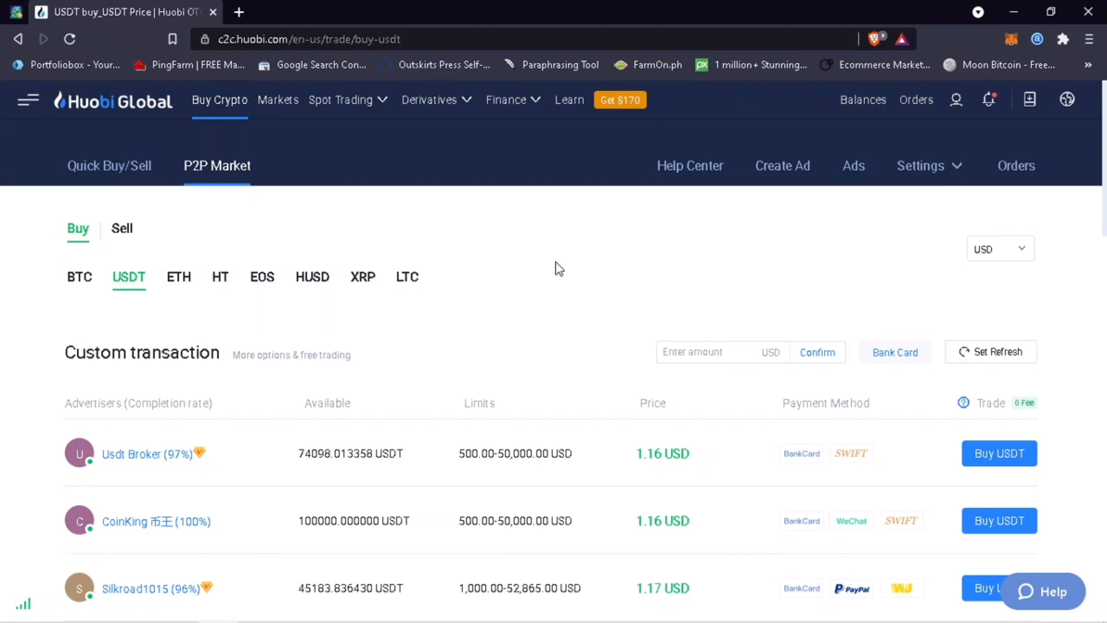
# Step: Switch to USDT sell offers and set the payment method filter to PayPal
pyautogui.click(121, 228)
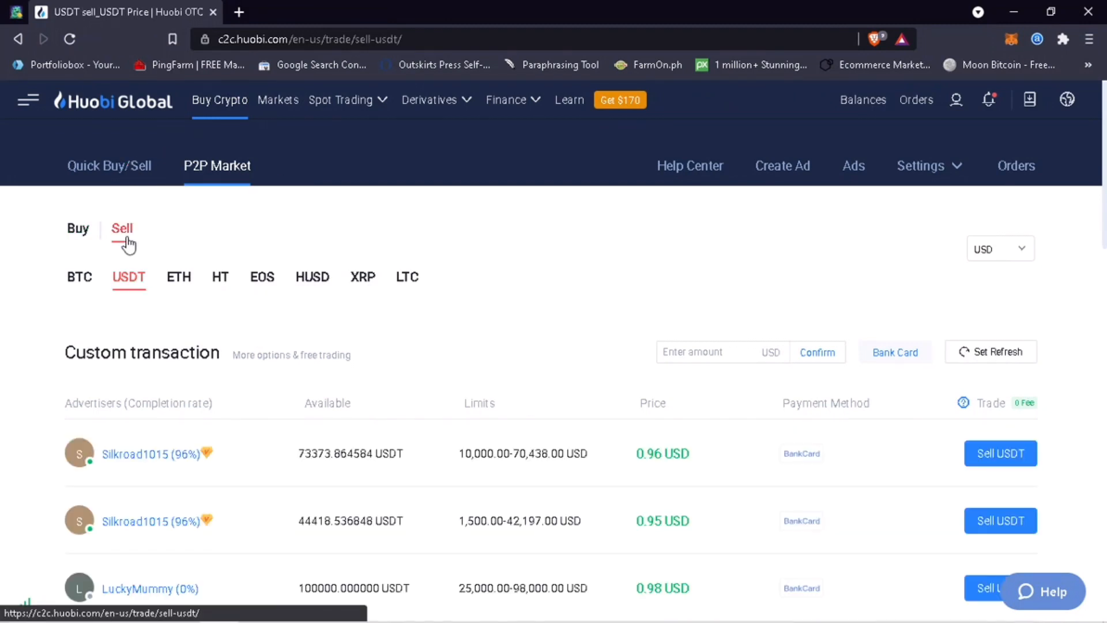
pyautogui.click(862, 100)
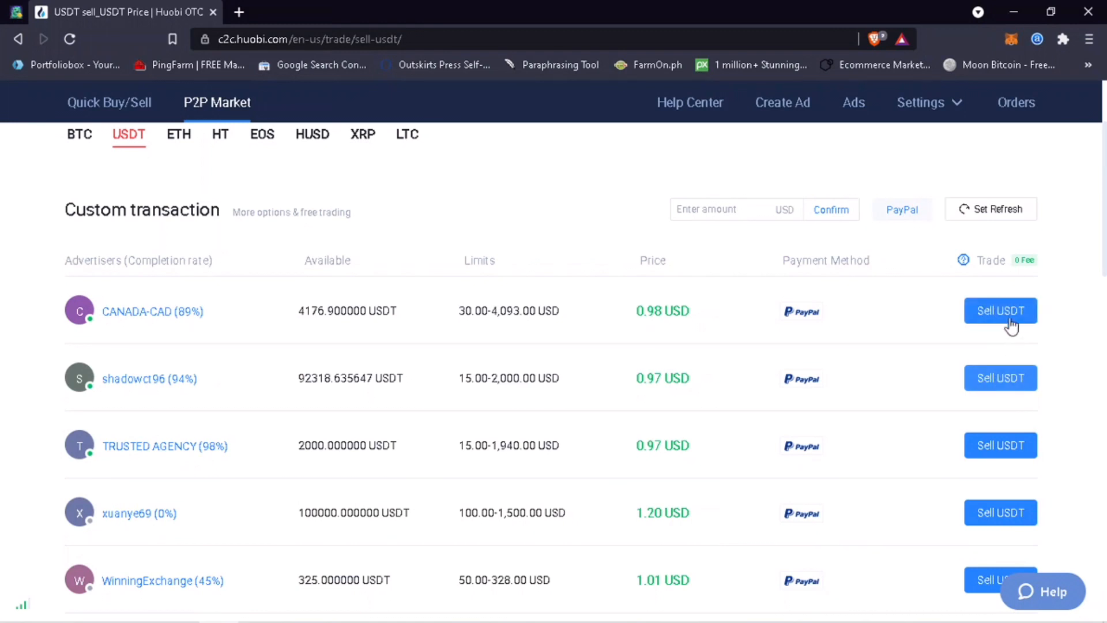
pyautogui.click(1000, 311)
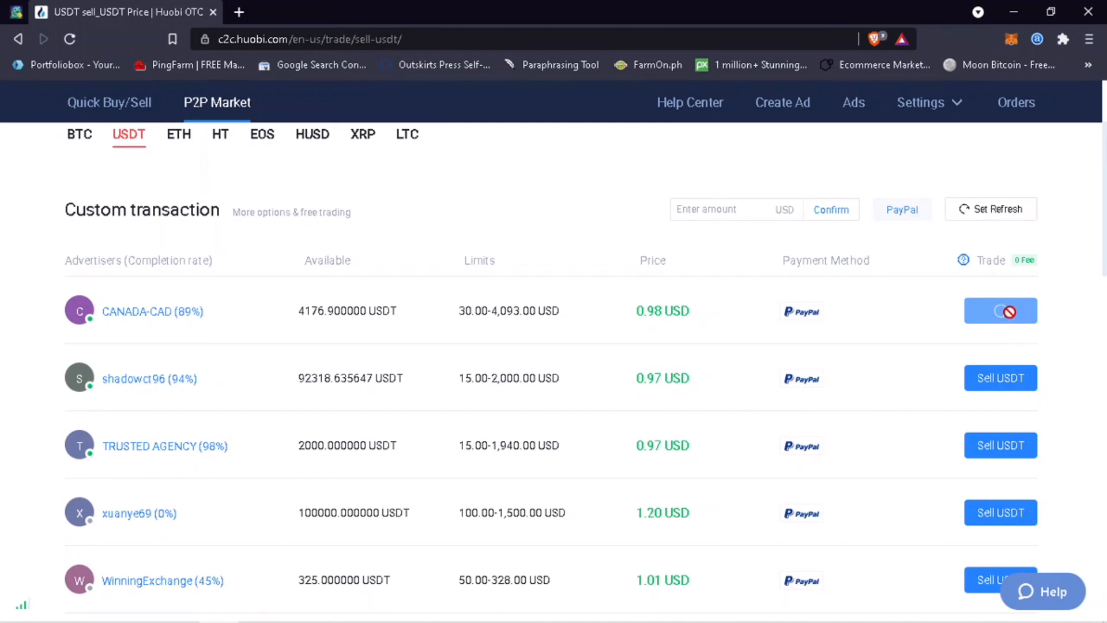
pyautogui.click(999, 310)
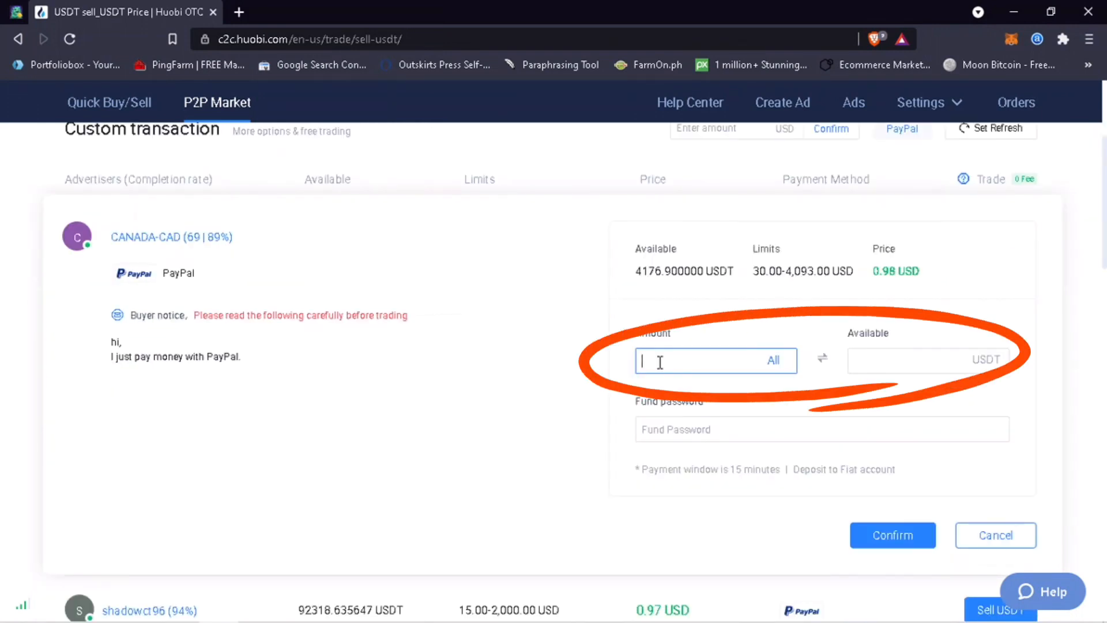
pyautogui.write('100')
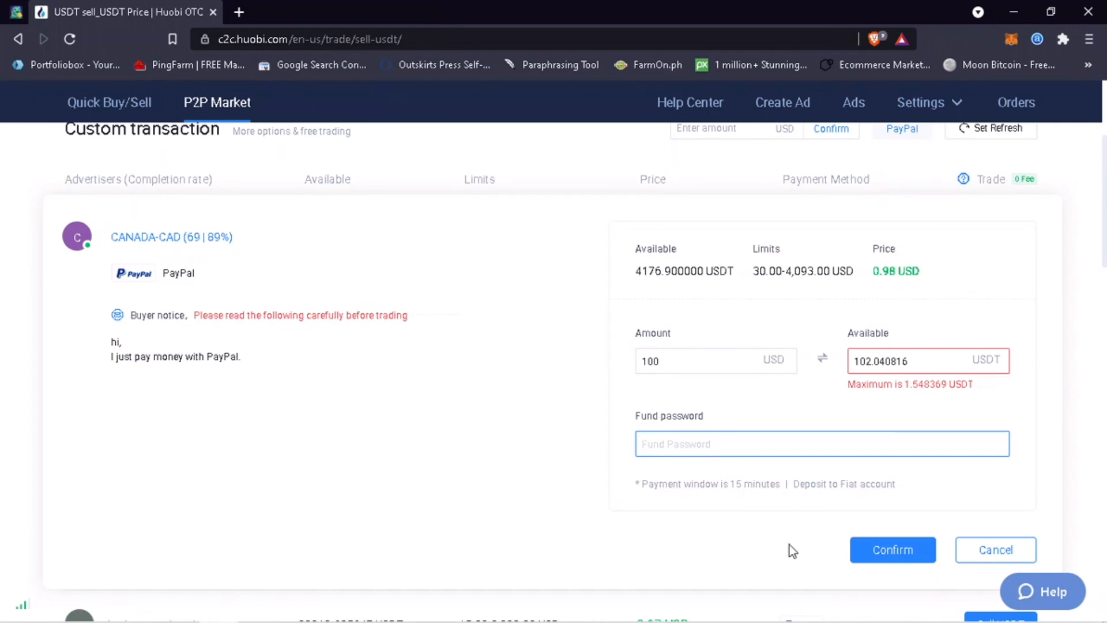
pyautogui.click(995, 549)
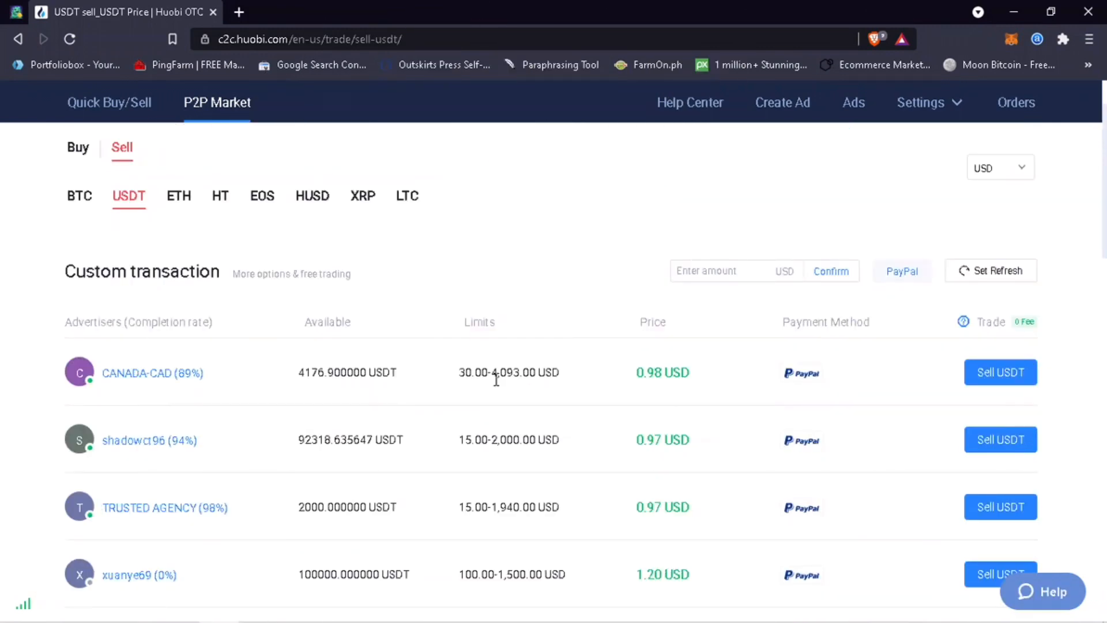